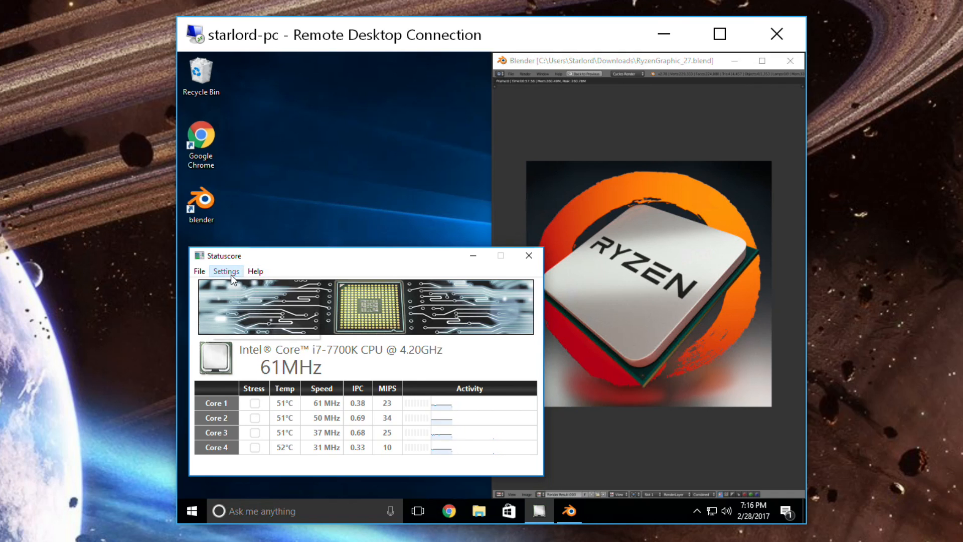
# Enable Statuscore data recording to the Capture output directory via Settings > Data Recording
pyautogui.click(225, 270)
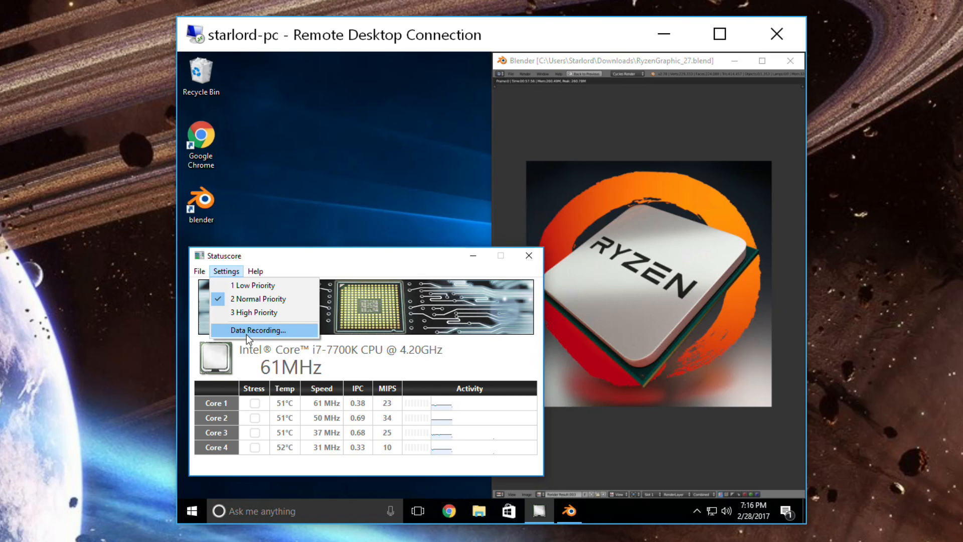
pyautogui.click(251, 330)
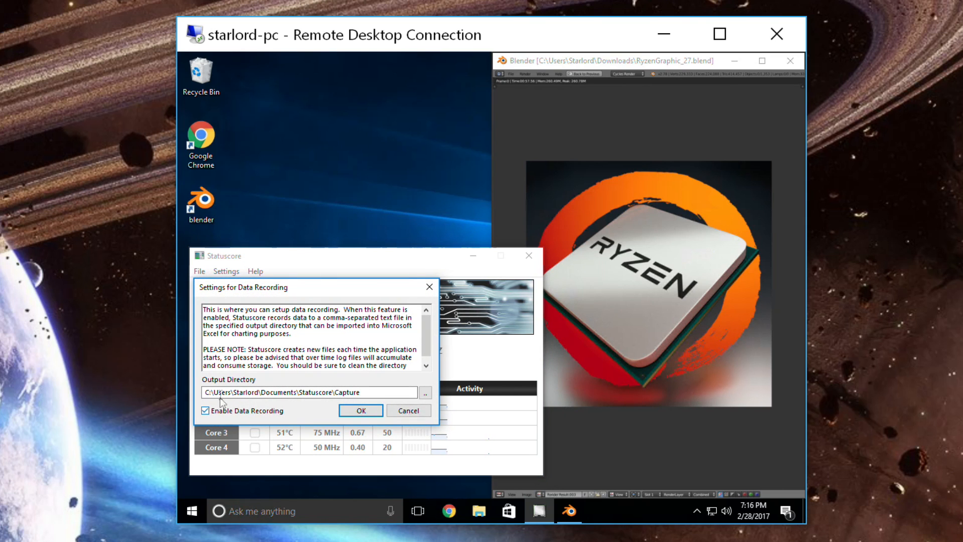
pyautogui.click(360, 410)
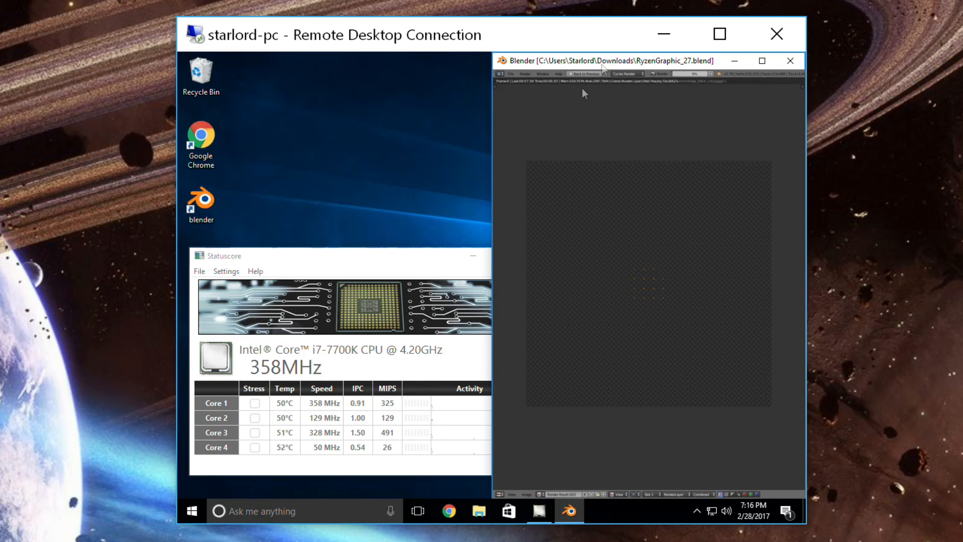
pyautogui.click(362, 256)
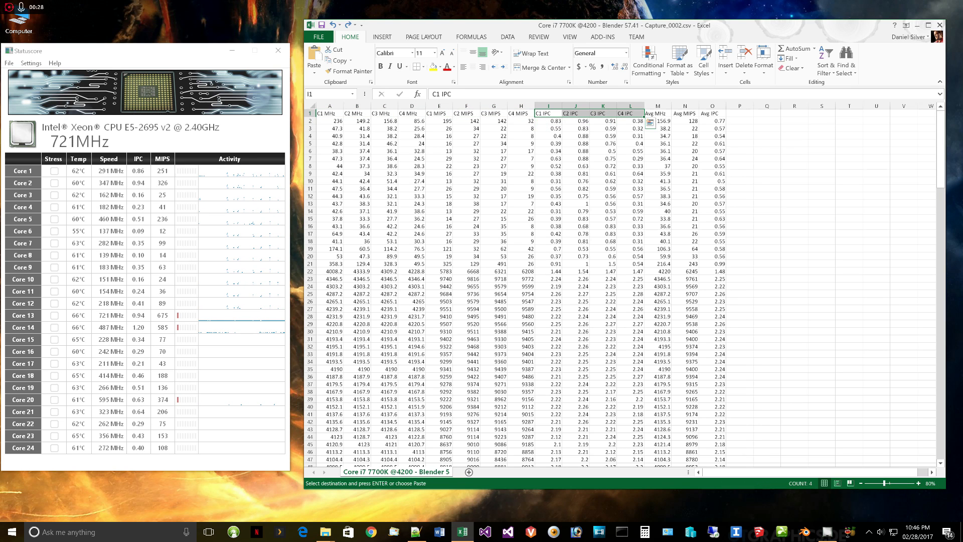
pyautogui.click(656, 120)
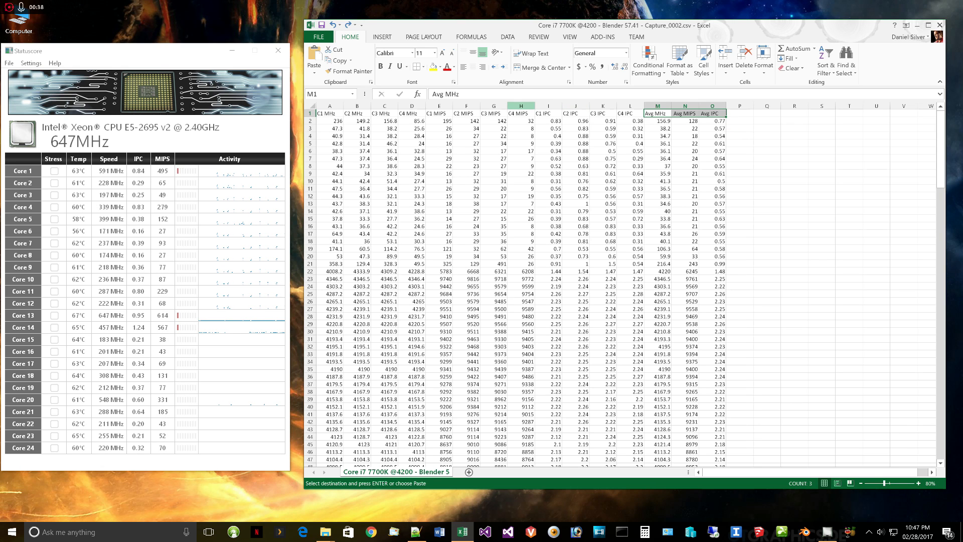
pyautogui.click(410, 113)
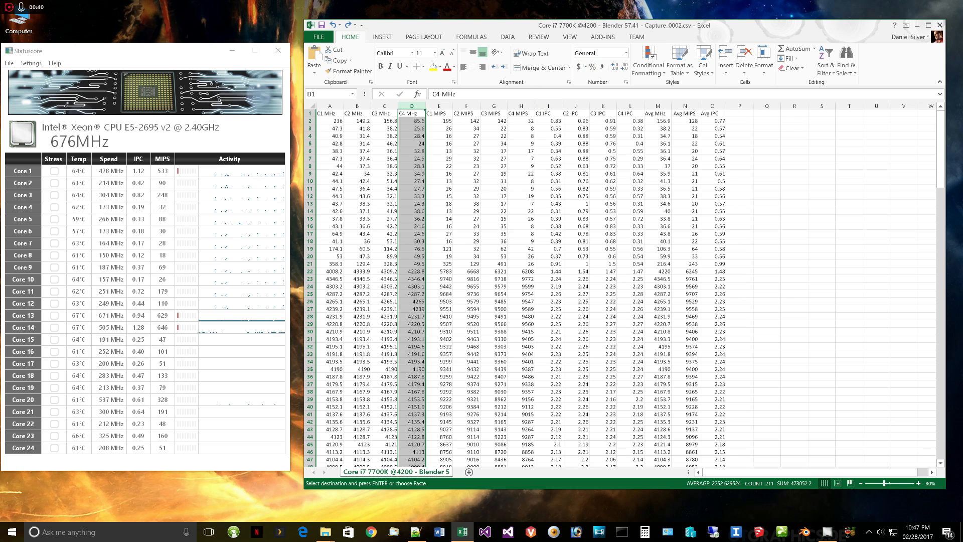
pyautogui.click(381, 36)
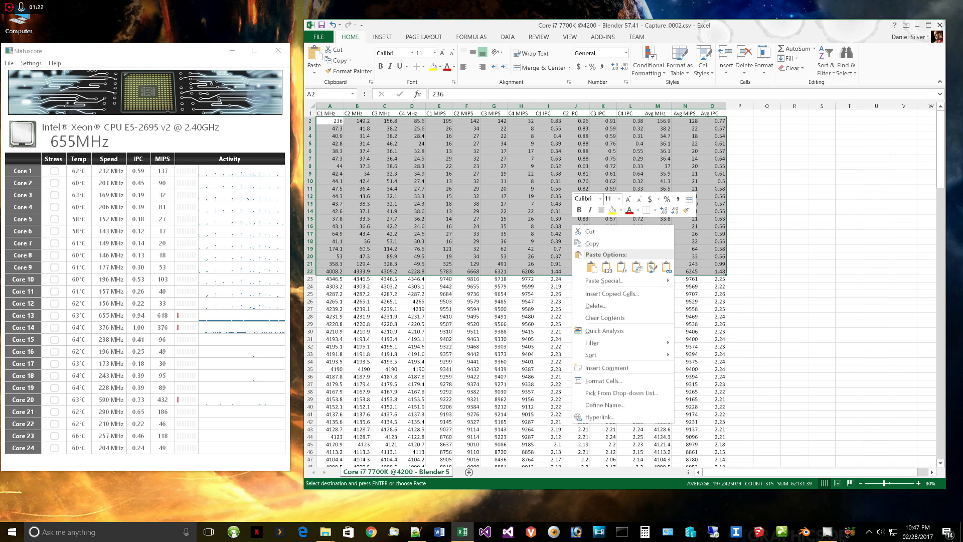
# Delete the leading idle rows (shifting cells up) and the trailing idle rows below row 114
pyautogui.click(596, 306)
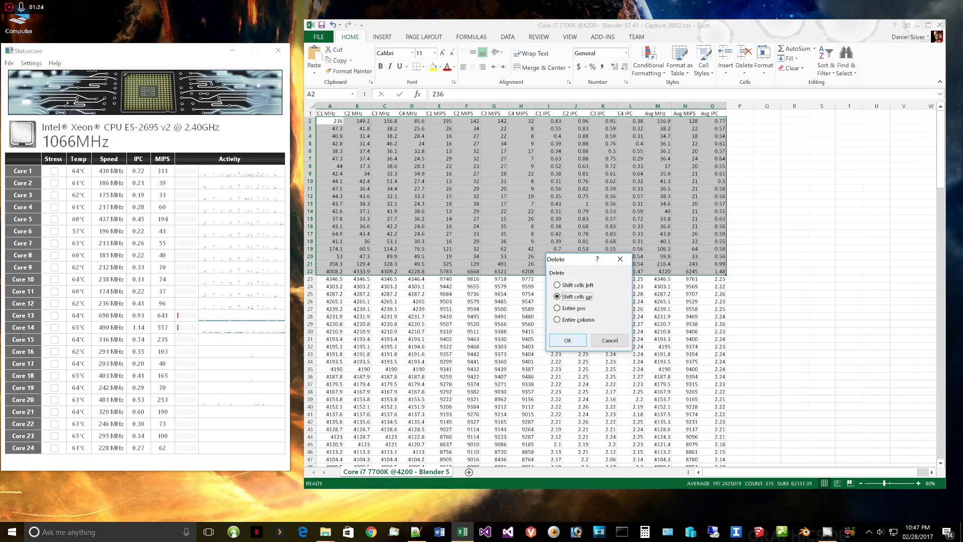
pyautogui.click(566, 340)
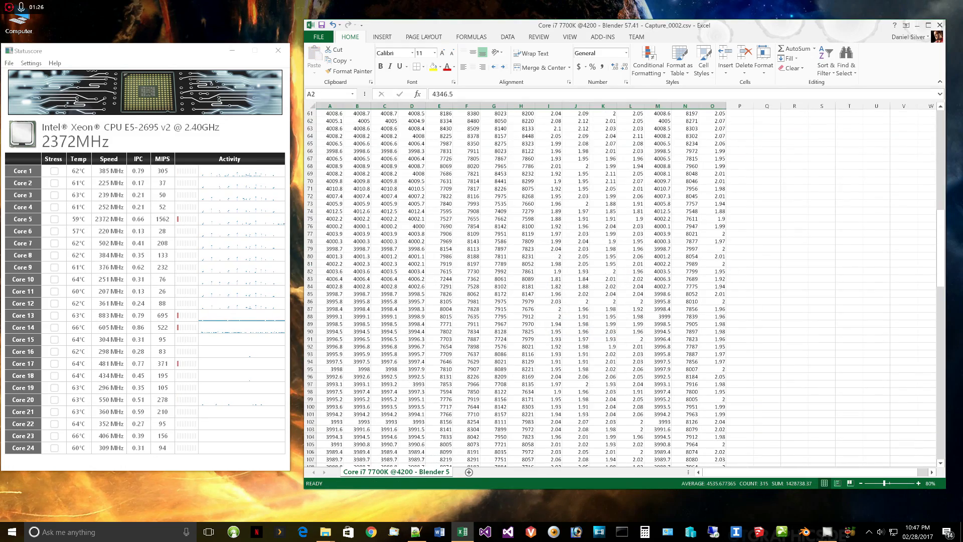
pyautogui.scroll(-3)
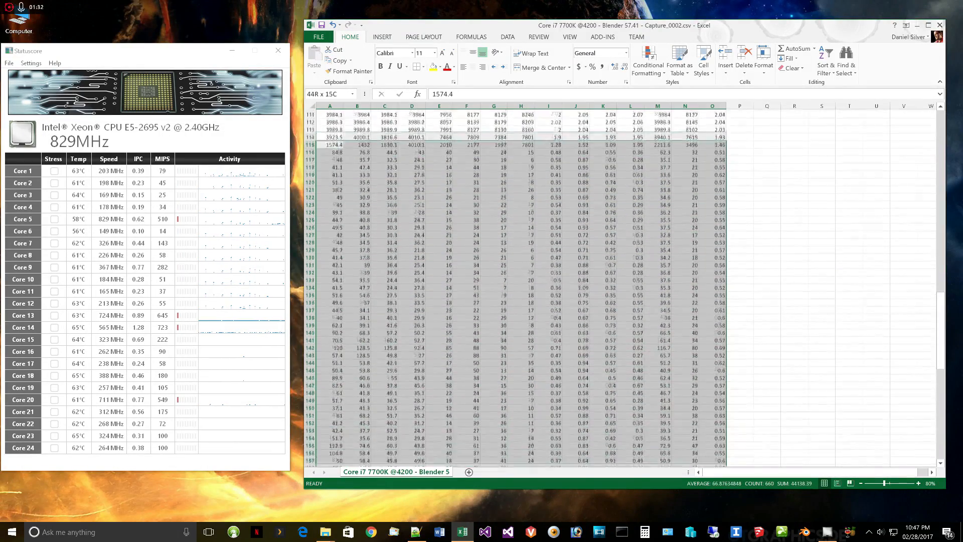
pyautogui.scroll(-3)
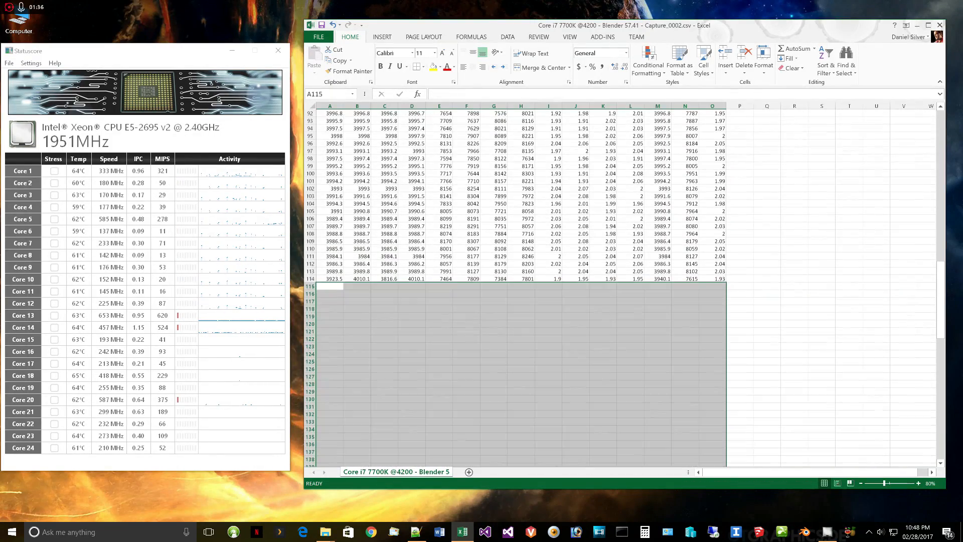
pyautogui.click(712, 301)
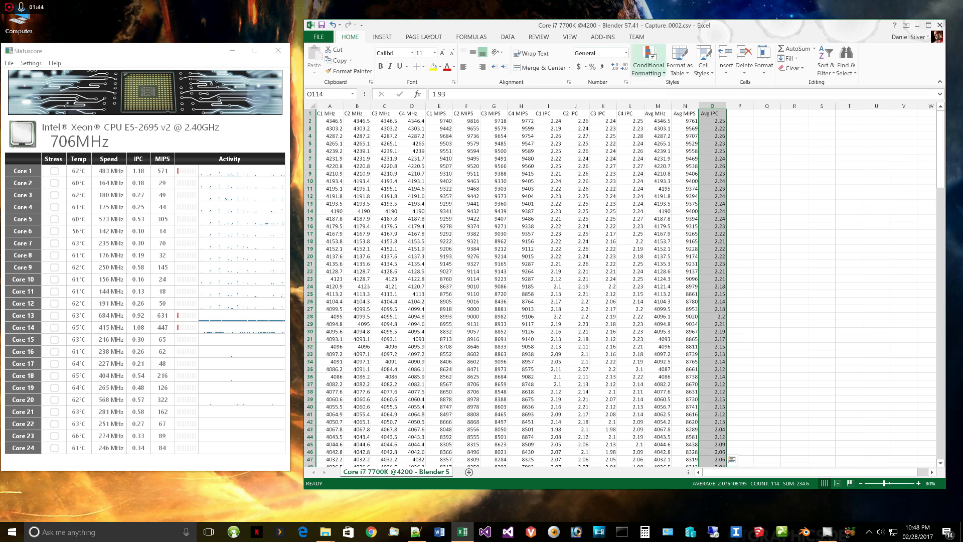
pyautogui.click(382, 37)
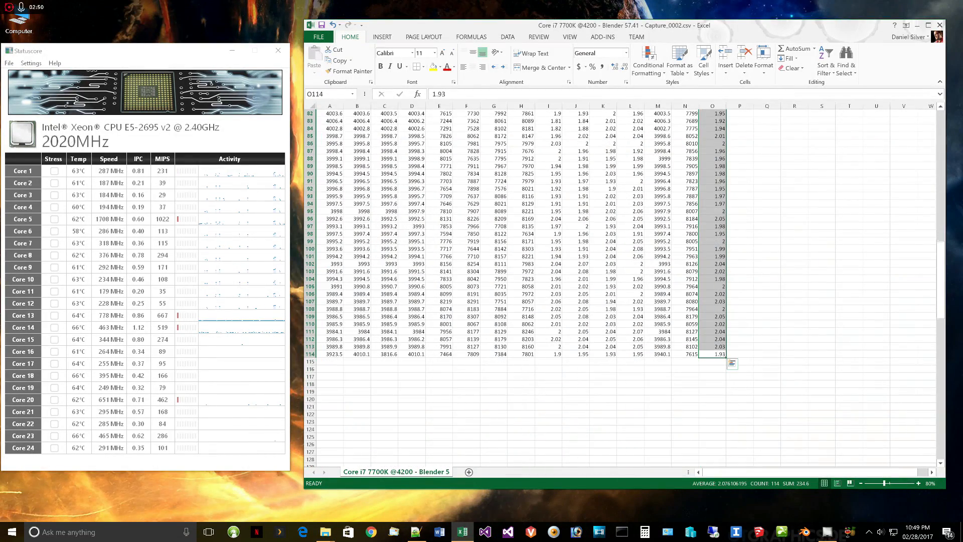
# Enter =AVERAGE(O2:O114) in cell O115 to average the Avg IPC column
pyautogui.click(713, 361)
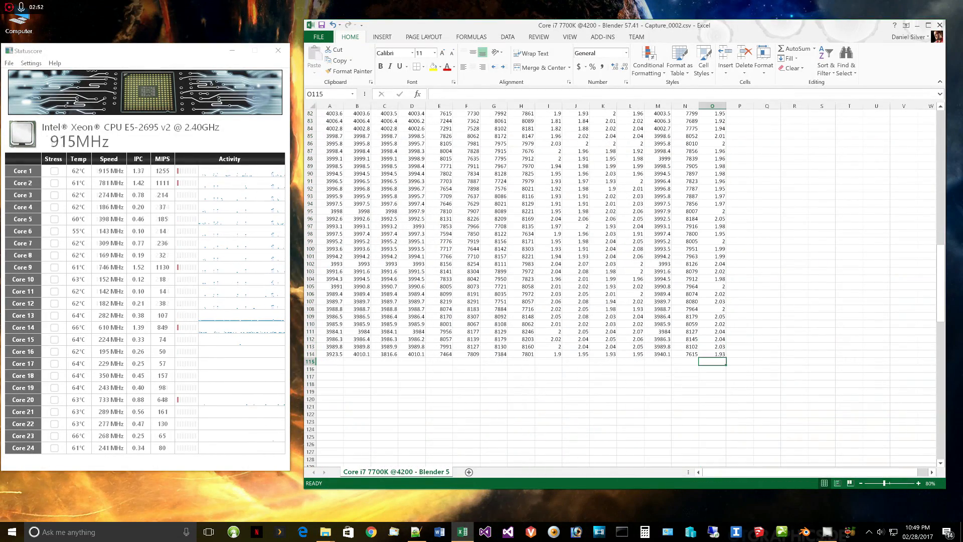
pyautogui.write('=AVER')
pyautogui.click(712, 368)
pyautogui.write('=4')
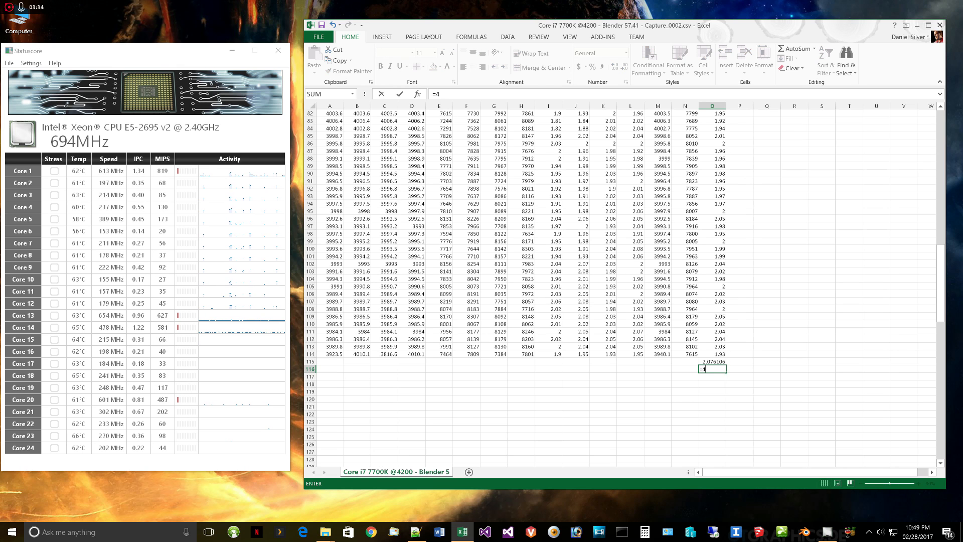
# Commit the multiplication formula below the data and review the O115 average formula
pyautogui.write('*')
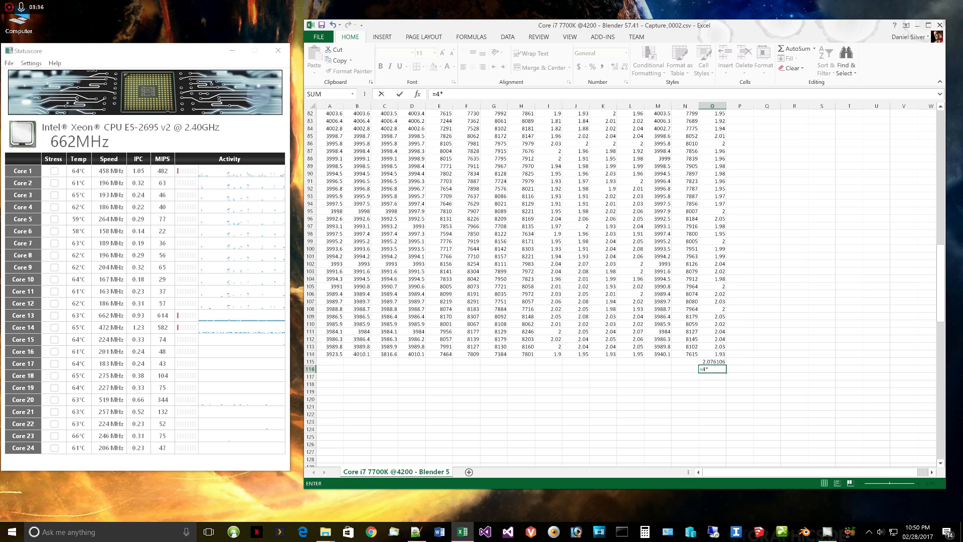
pyautogui.press('Return')
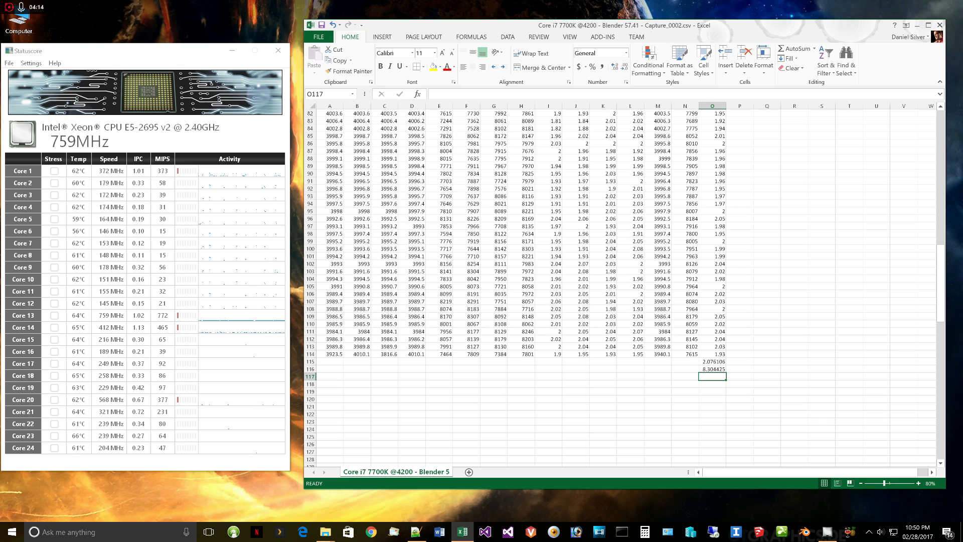
pyautogui.click(712, 361)
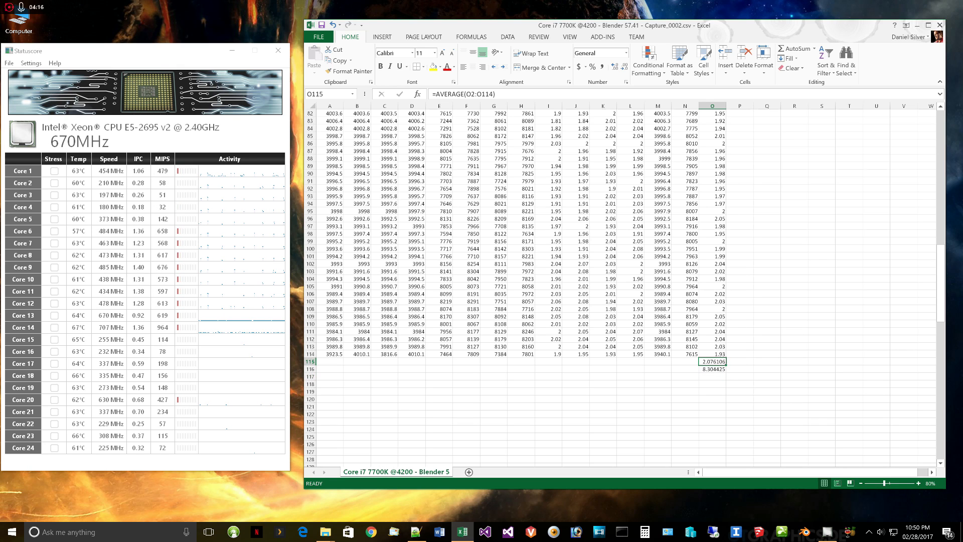
pyautogui.click(658, 362)
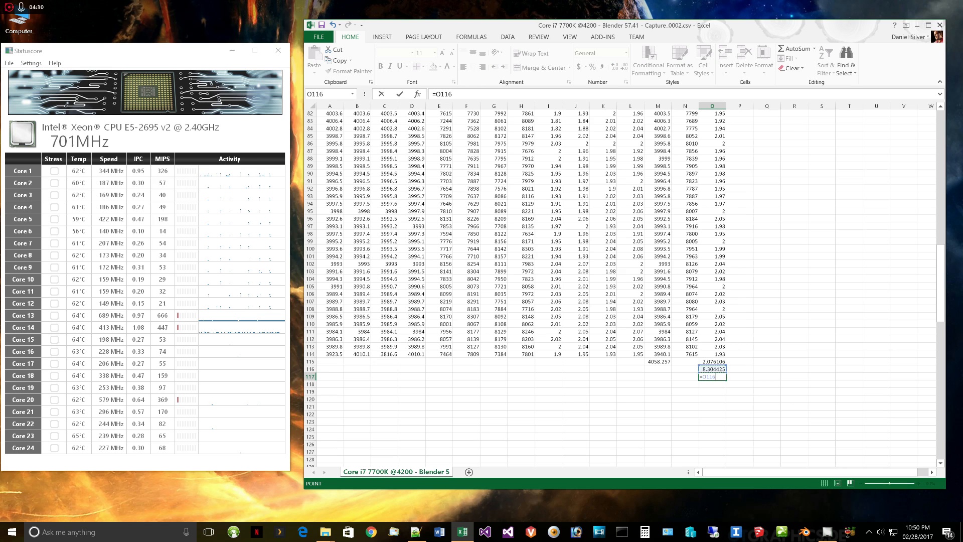
# Enter =57.4*O117 in O118, giving 1934465 total instructions
pyautogui.click(657, 361)
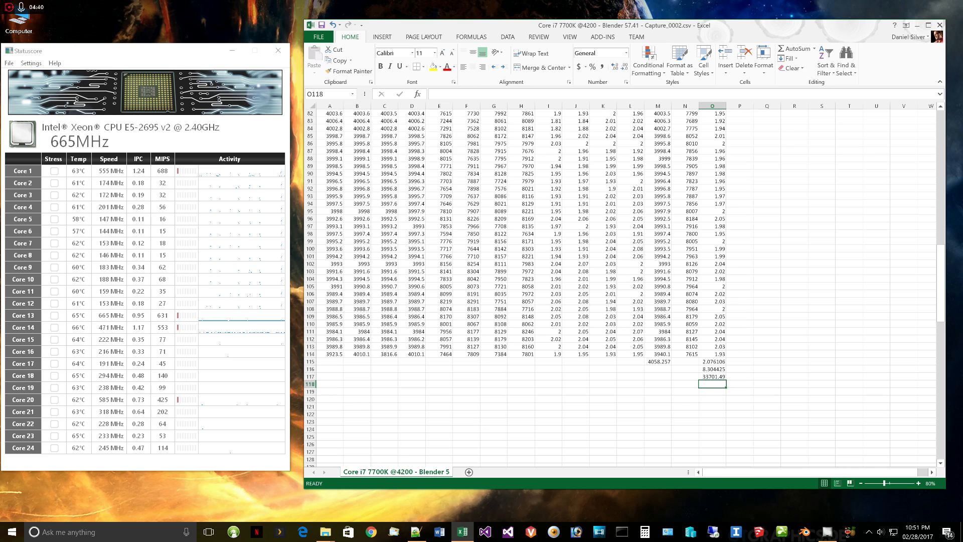
pyautogui.click(712, 377)
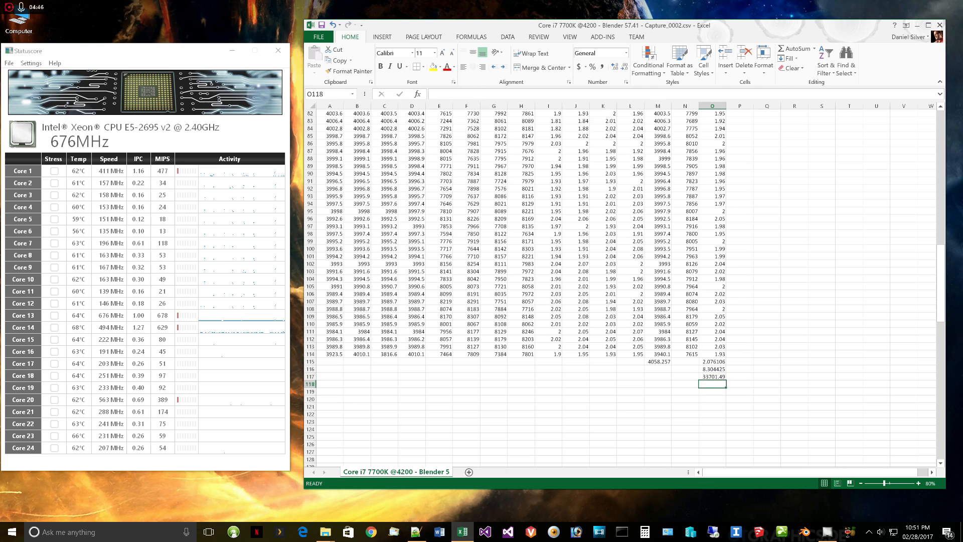
pyautogui.write('=')
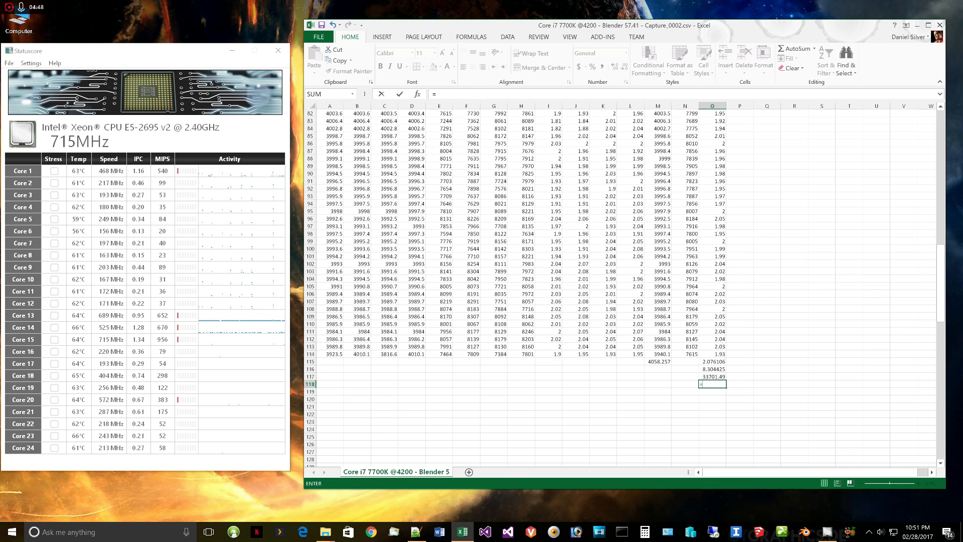
pyautogui.write('=57.4*O117')
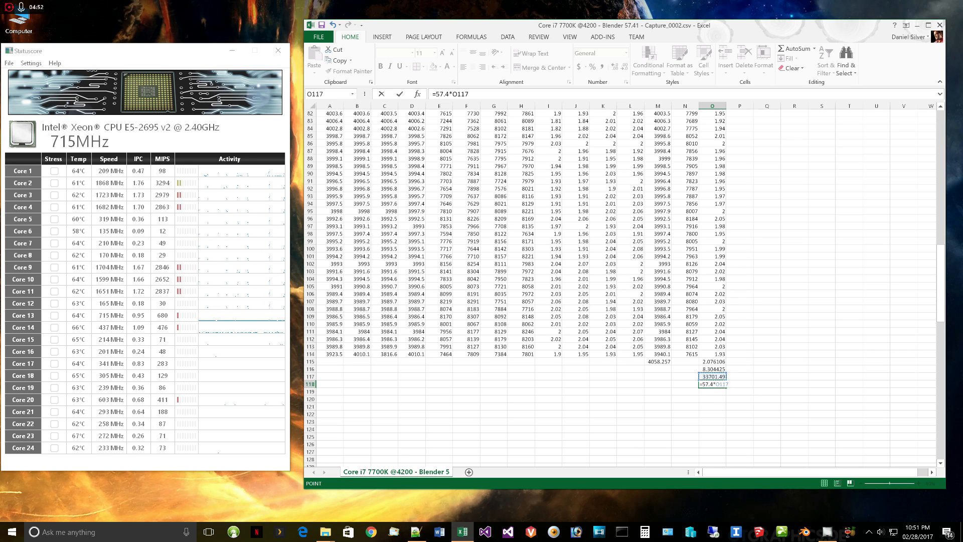
pyautogui.press('Return')
pyautogui.write('=O118/')
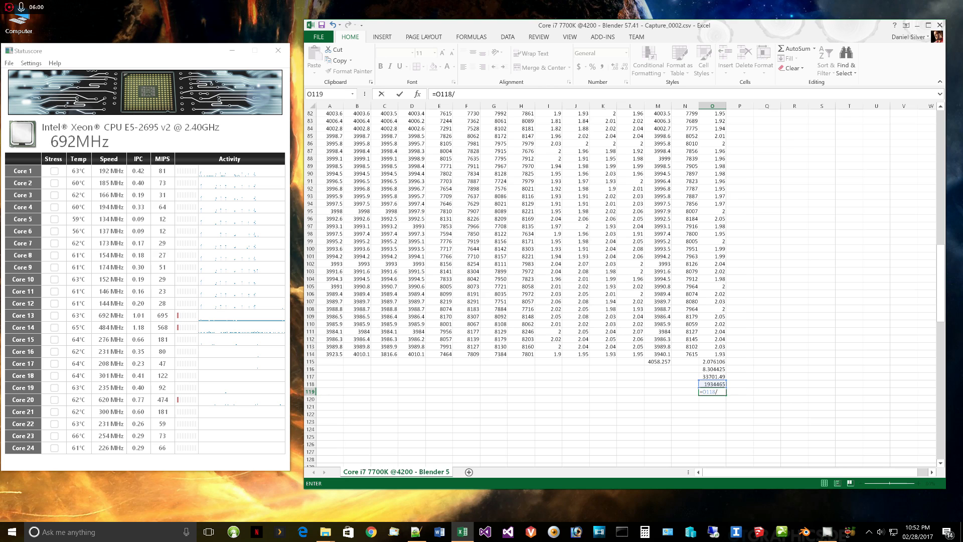
# Enter =O118/35.1 in O119 (55112.97) and =O119/3400 in O120 (16.2097)
pyautogui.write('35.1')
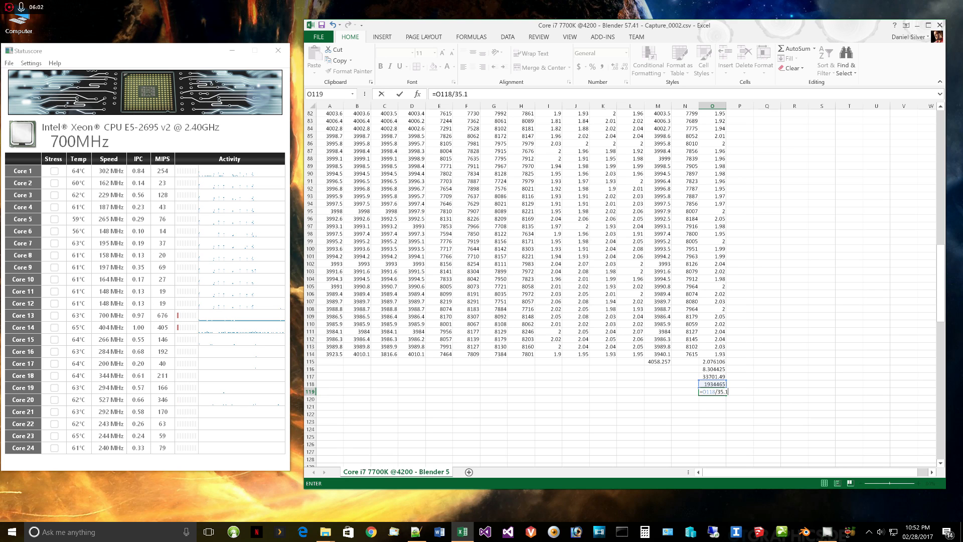
pyautogui.press('Return')
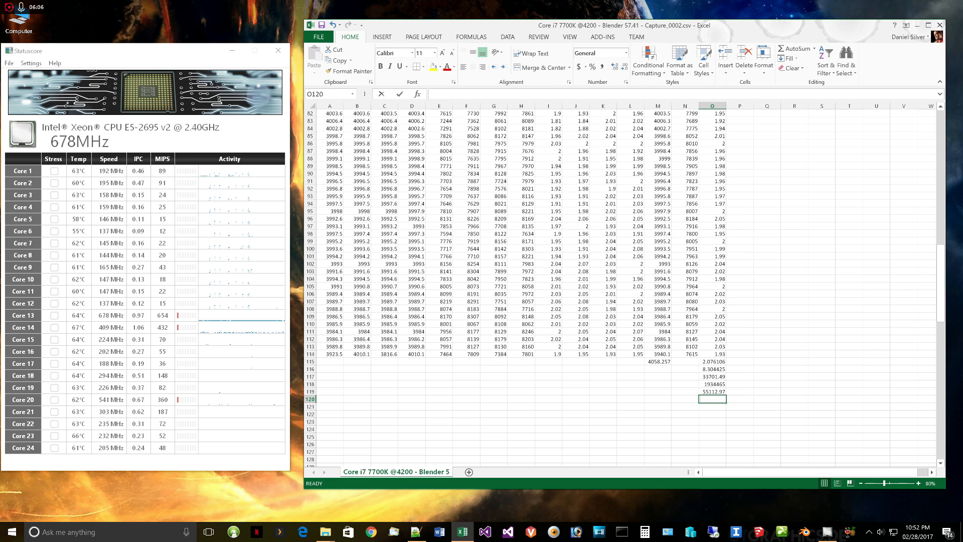
pyautogui.write('=')
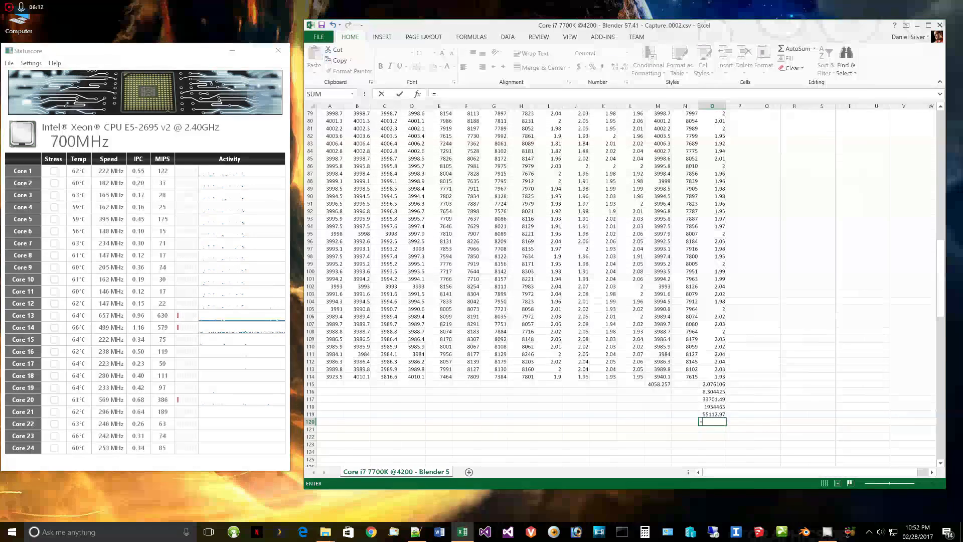
pyautogui.write('=O119/3400')
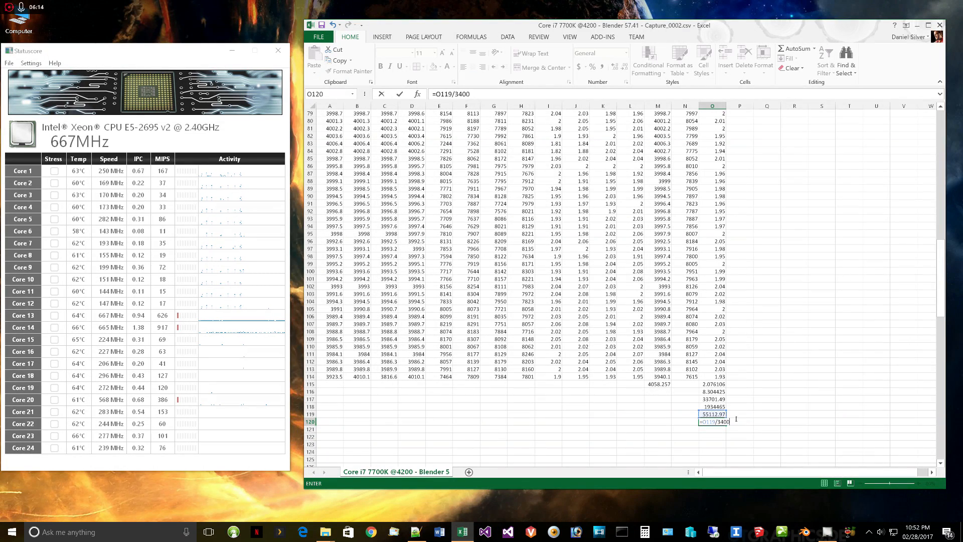
pyautogui.press('Return')
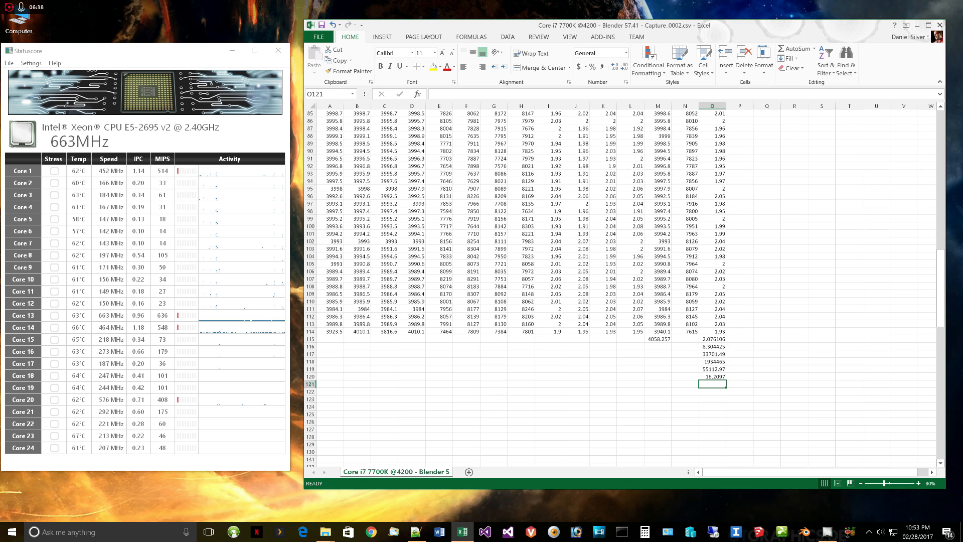
# Enter =O120 divided by the core count in O121 (2.026212), then recheck O115's average
pyautogui.write('=O120/')
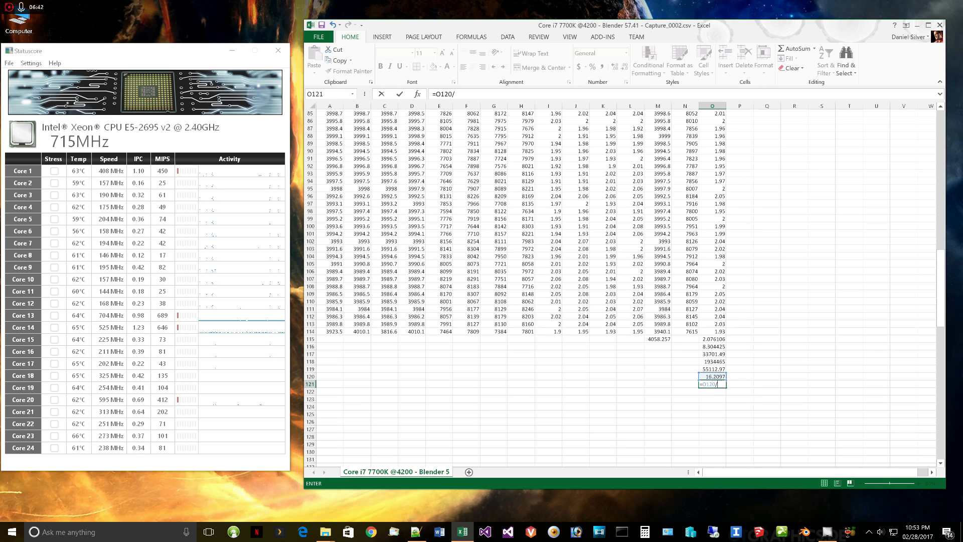
pyautogui.press('Return')
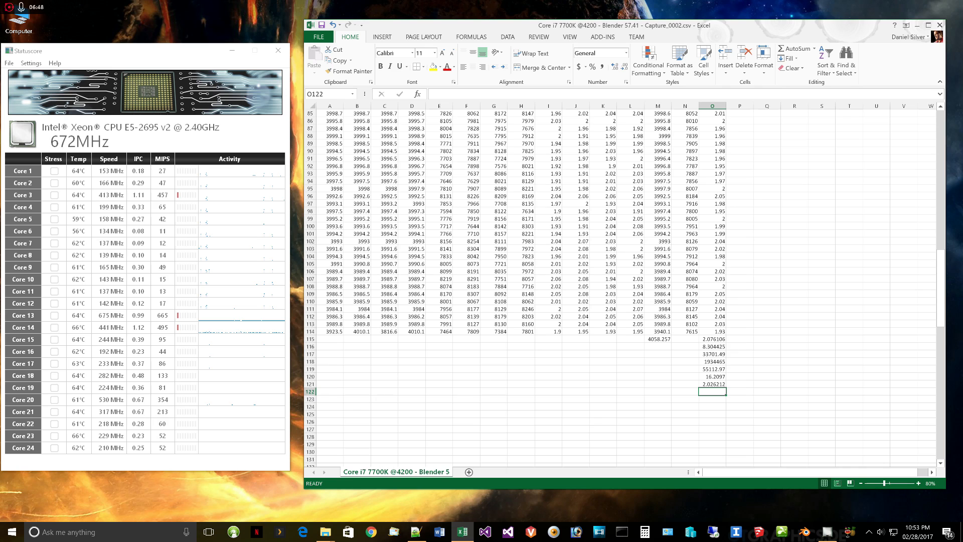
pyautogui.click(712, 338)
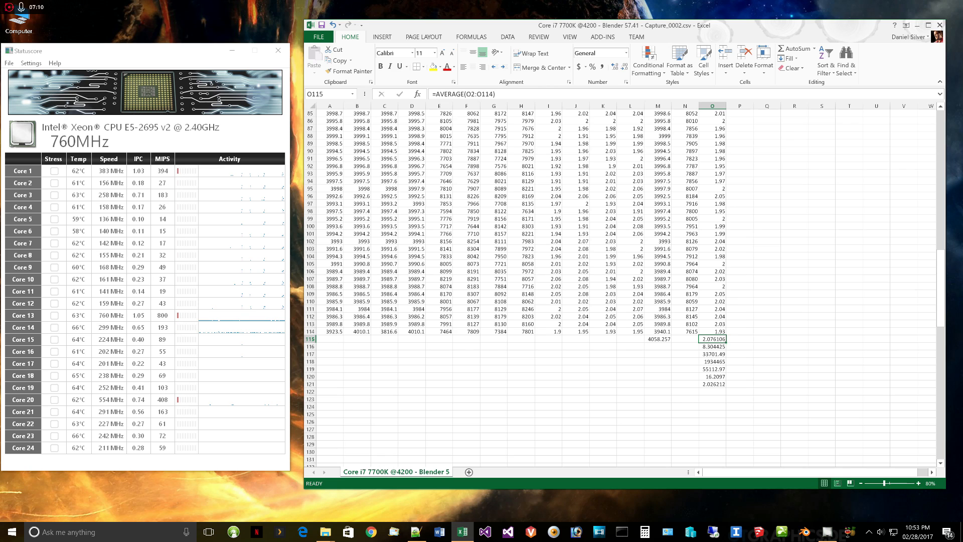
pyautogui.click(712, 392)
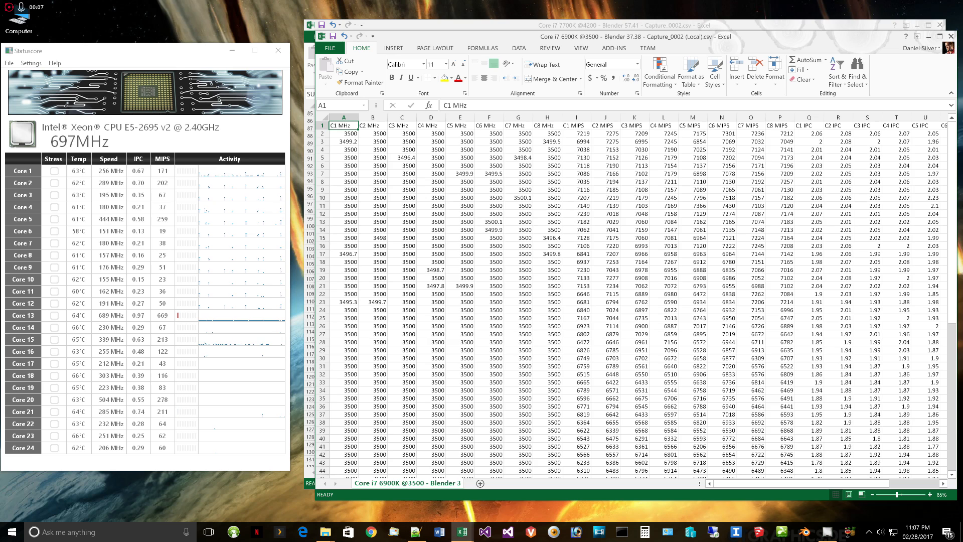
pyautogui.click(461, 117)
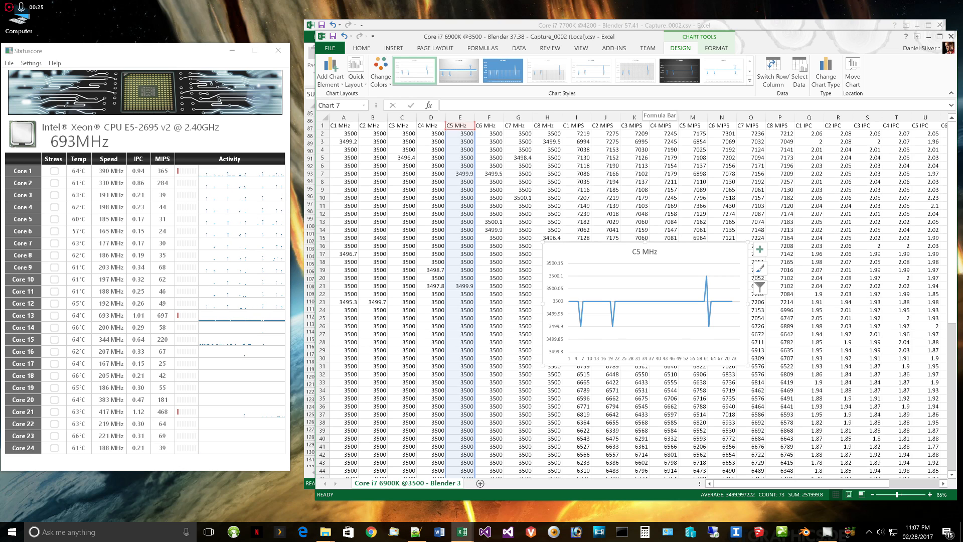
pyautogui.click(458, 125)
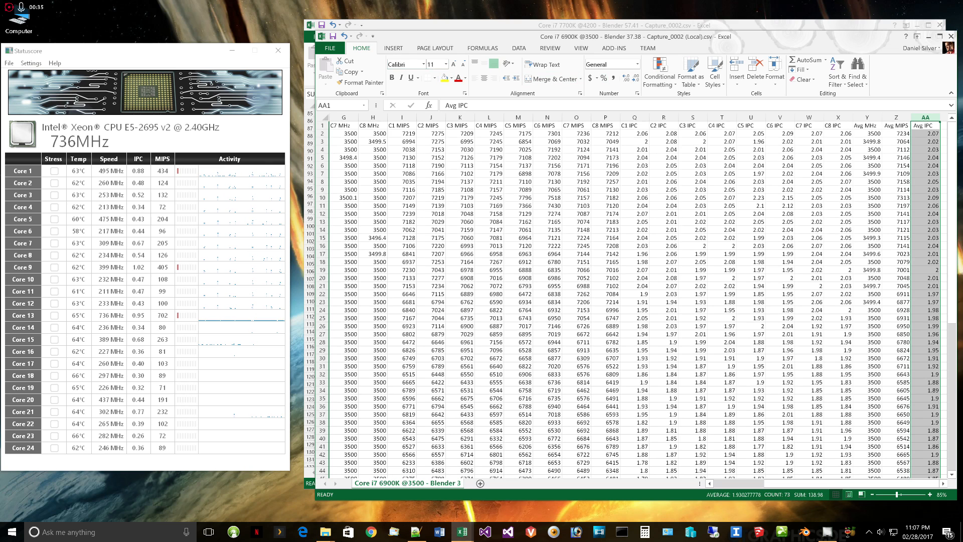
pyautogui.click(393, 48)
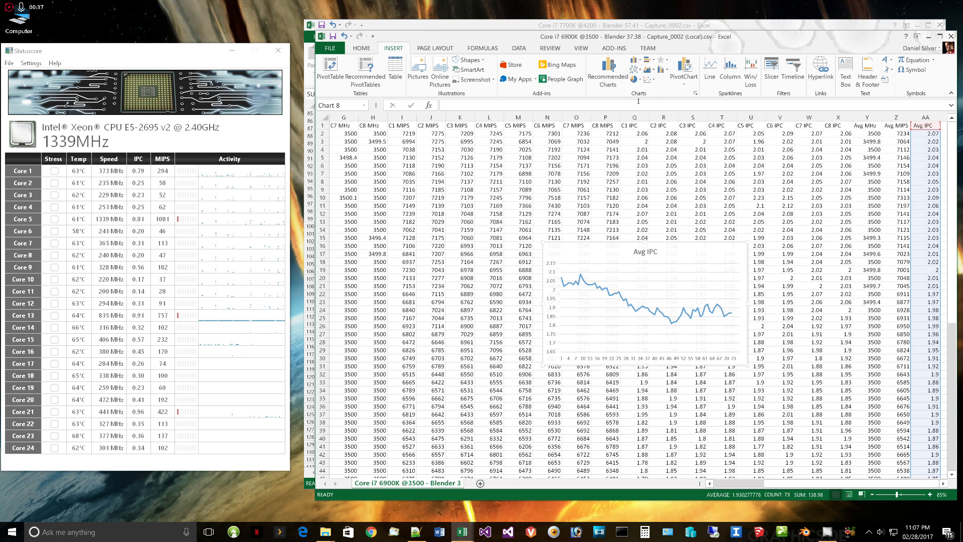
pyautogui.click(646, 301)
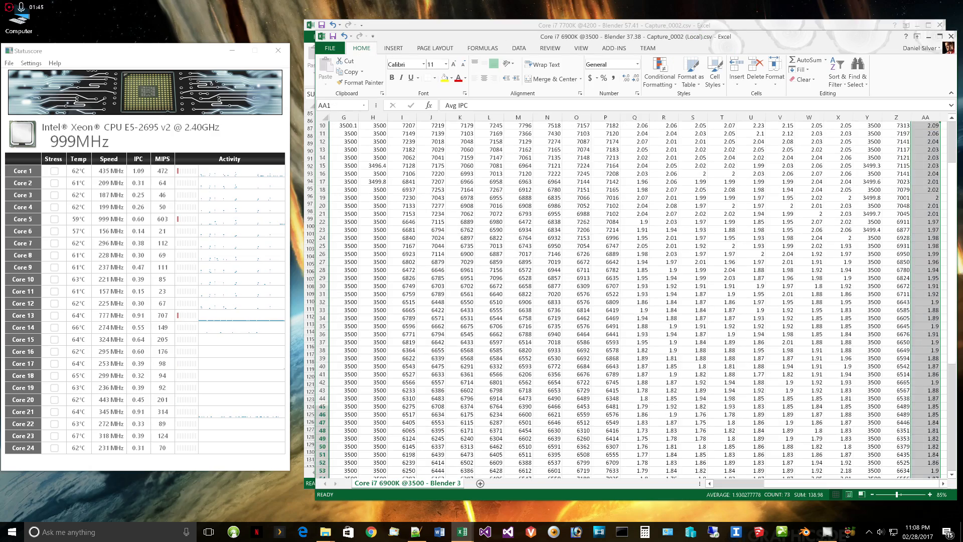
# Enter =AVERAGE(AA2:AA73) in AA74 and 2.026212 in AA75, then begin =AA75/AA74
pyautogui.scroll(-3)
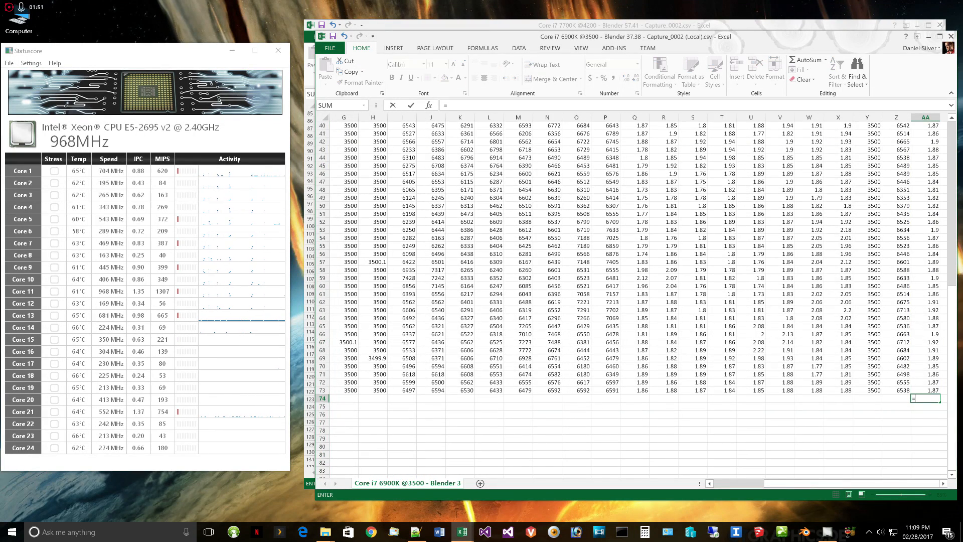
pyautogui.write('=AVERAG')
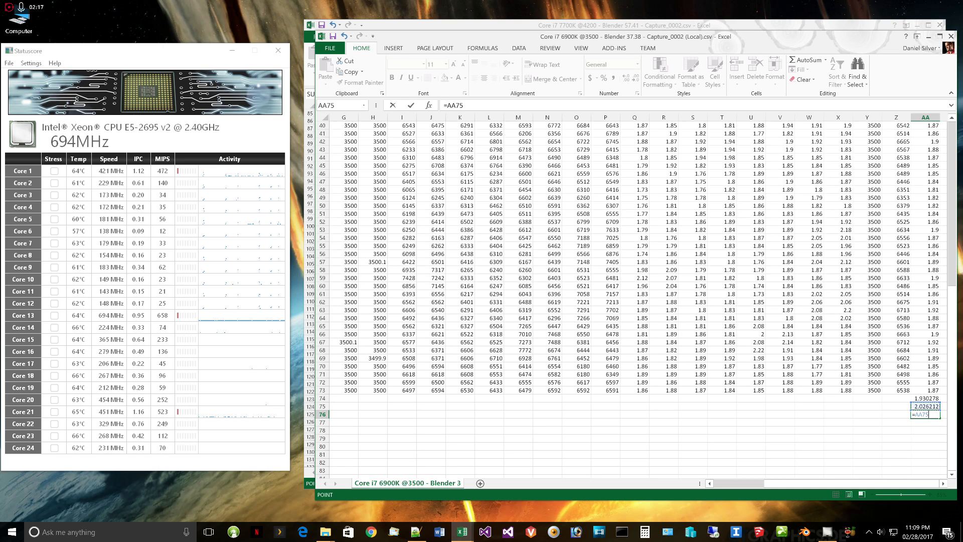
pyautogui.write('/')
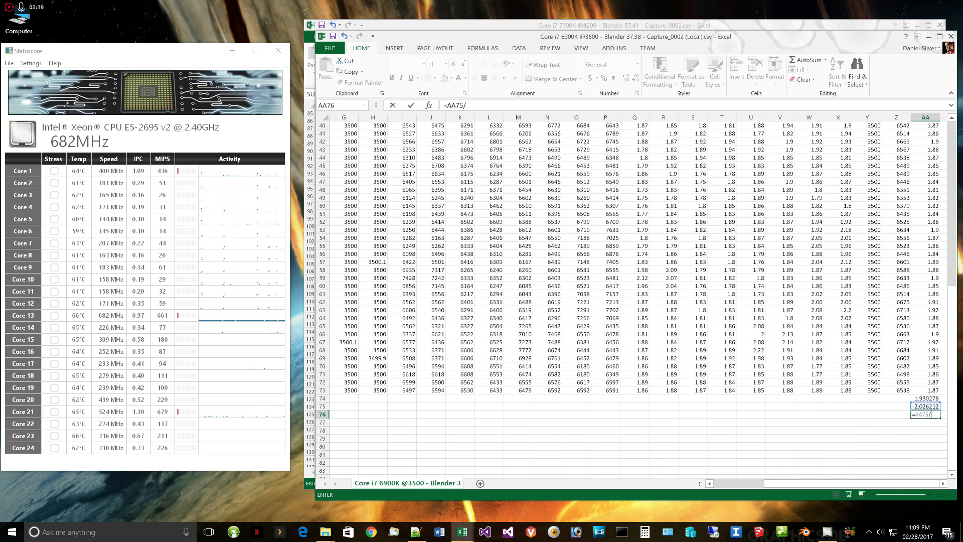